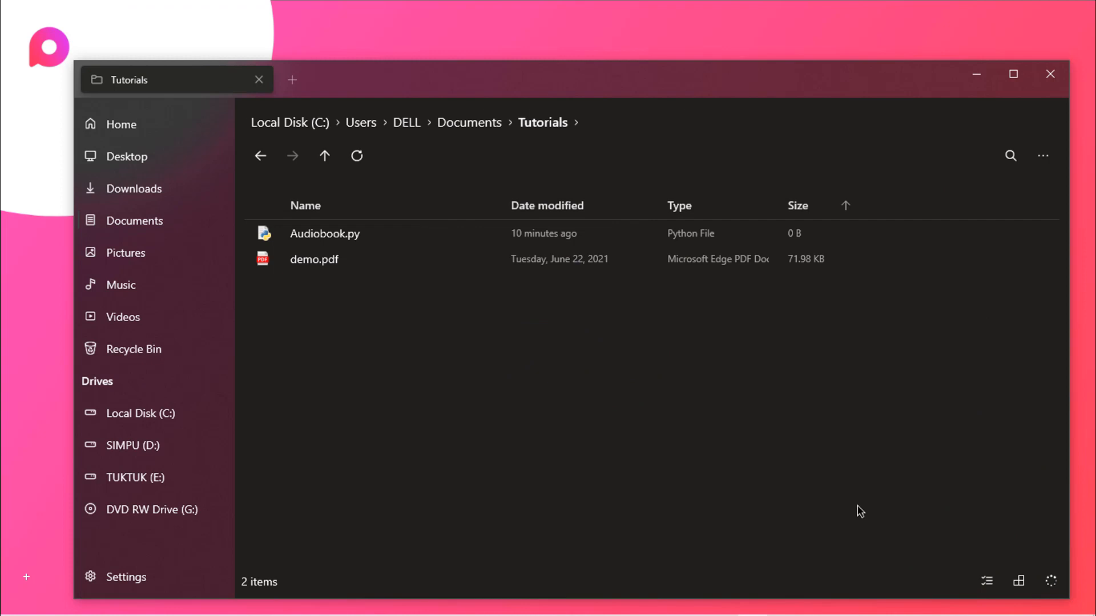
# Open demo.pdf to preview the poem, then close the preview
pyautogui.click(314, 259)
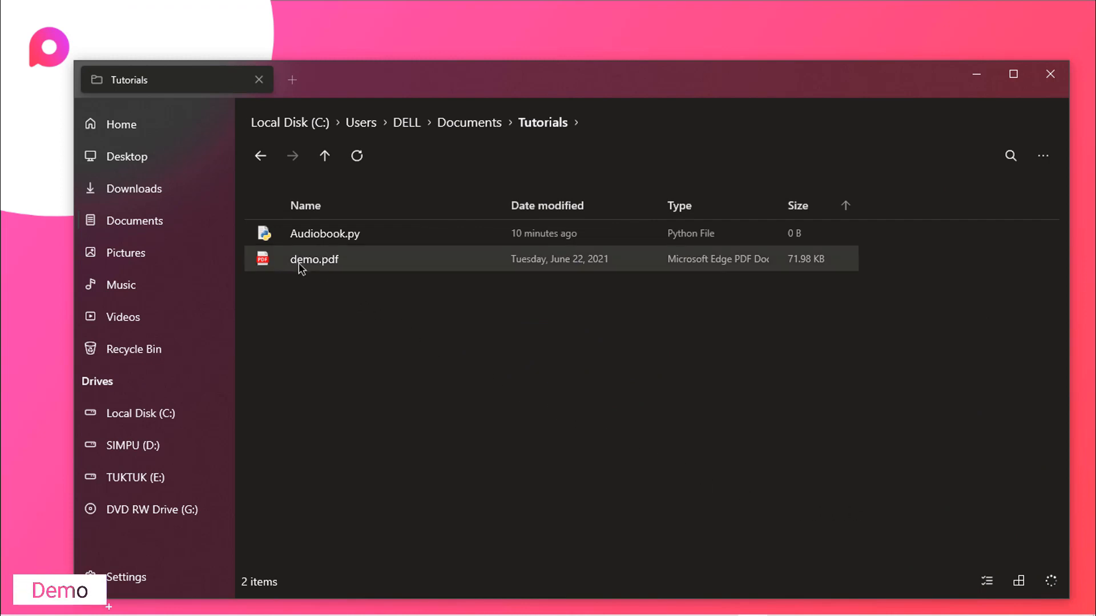
pyautogui.click(314, 259)
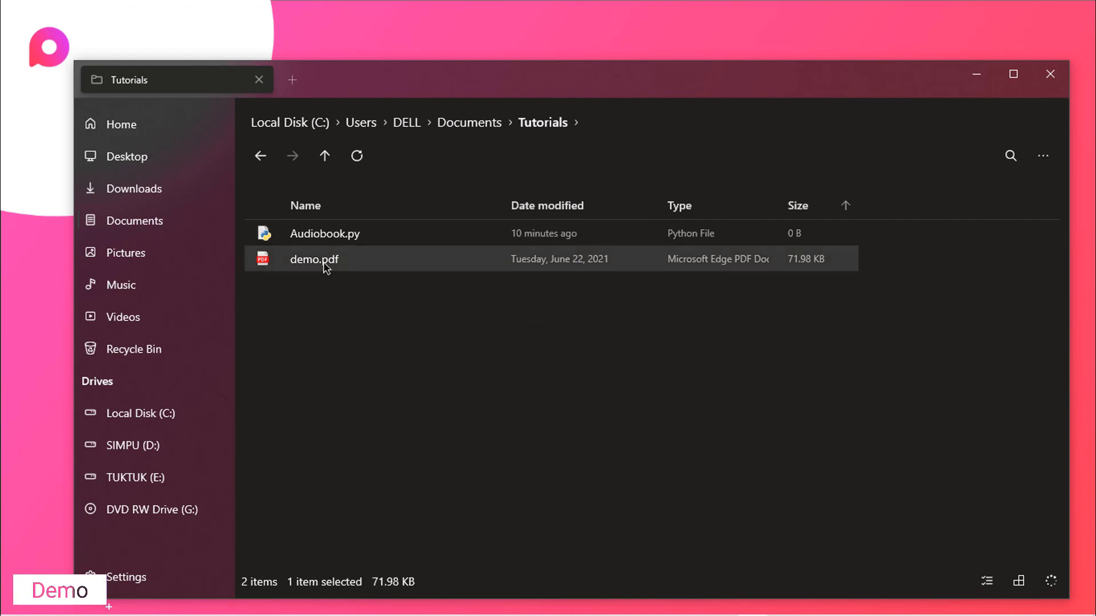
pyautogui.doubleClick(314, 259)
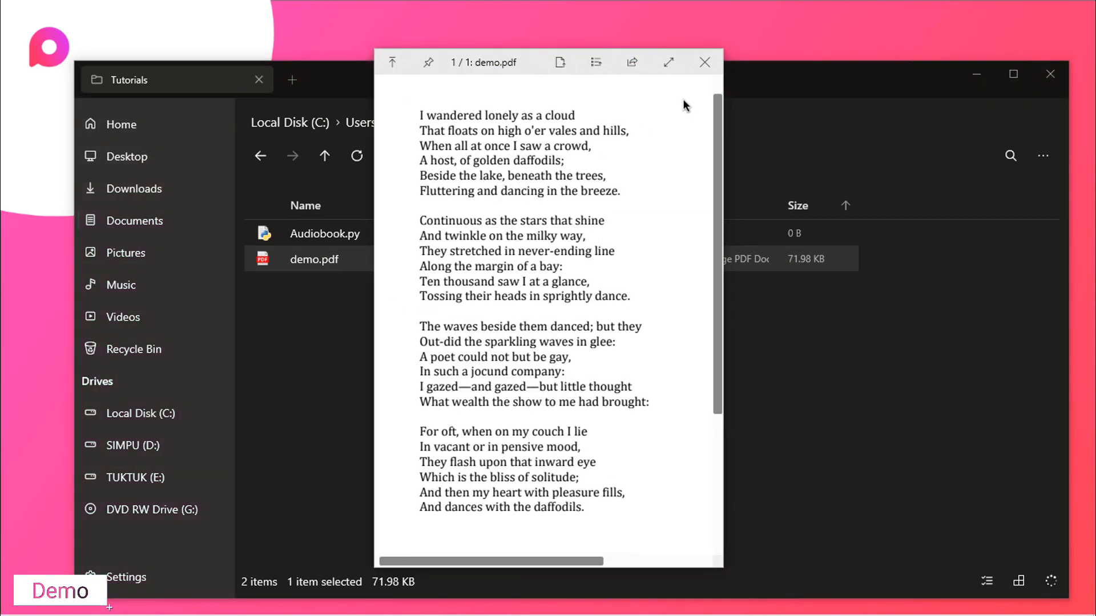
pyautogui.click(704, 62)
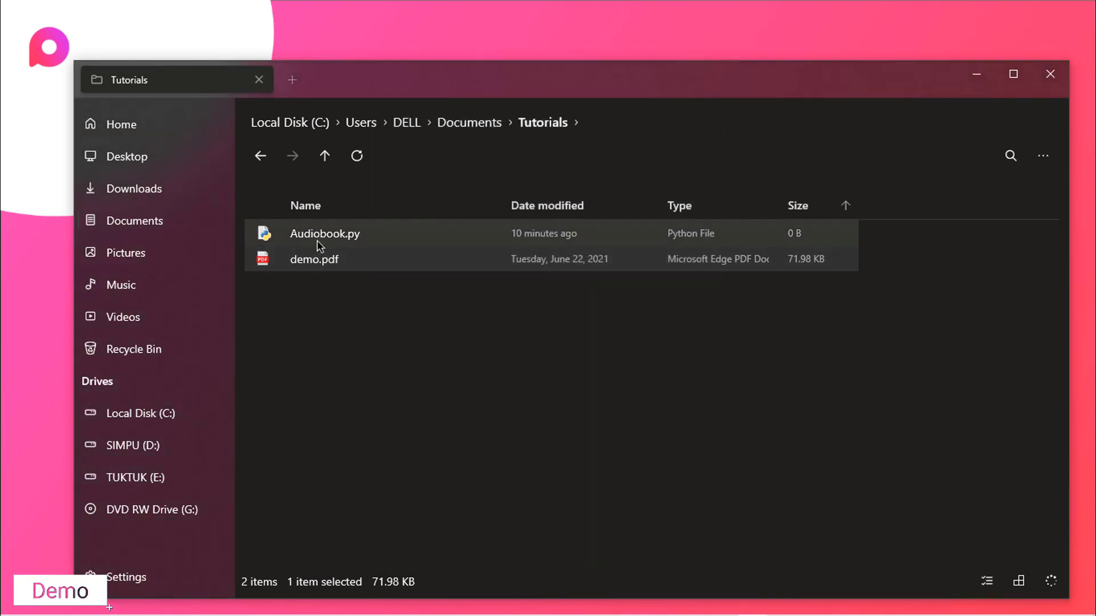
pyautogui.moveTo(343, 248)
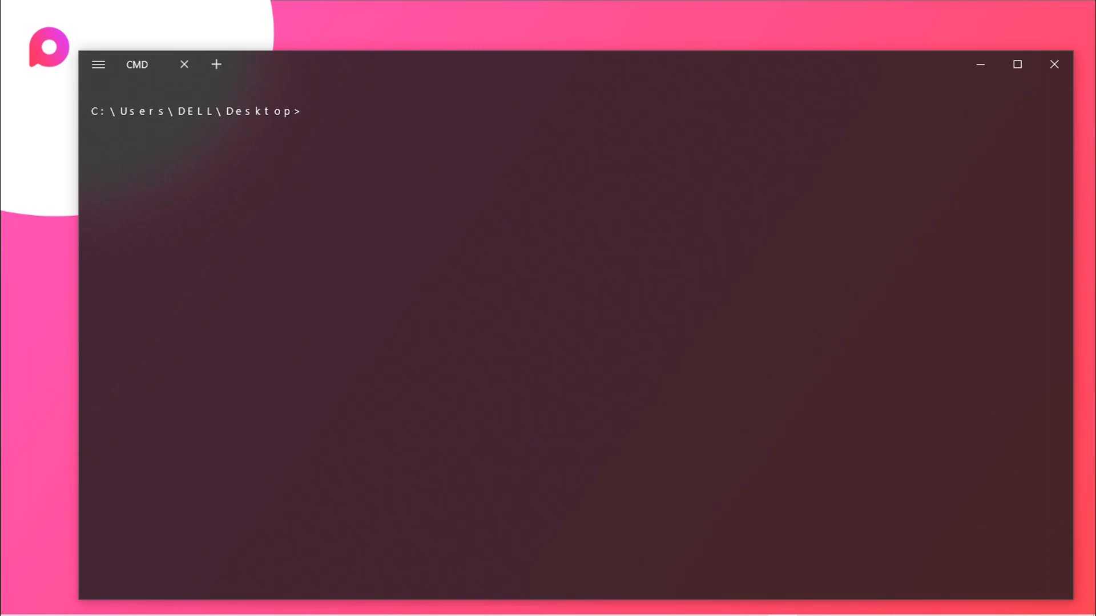
# Enter the command 'python audiobook.py' at the terminal prompt
pyautogui.write('py')
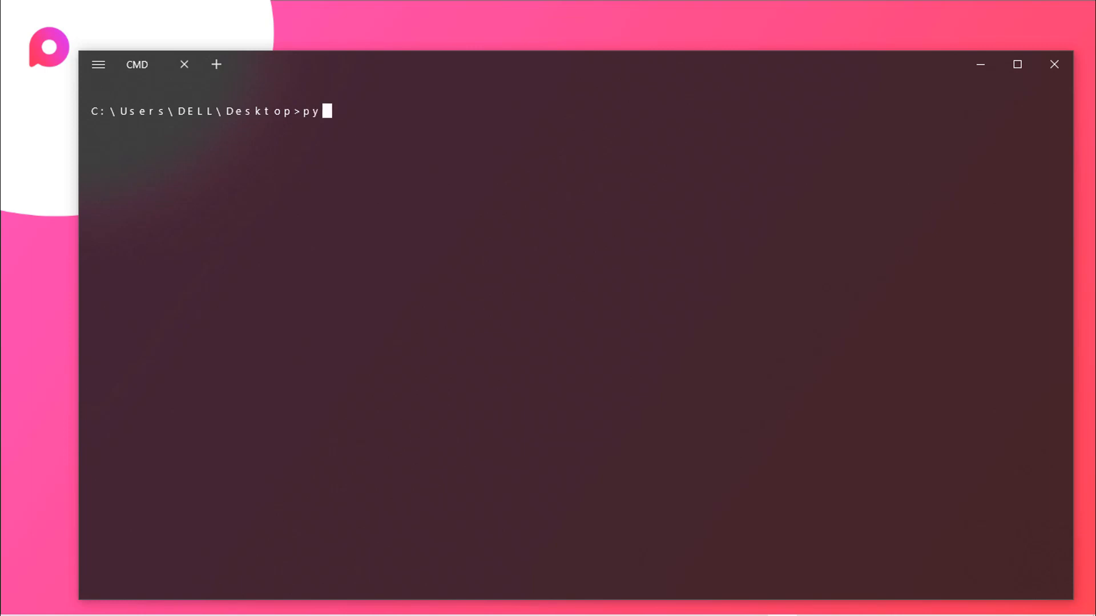
pyautogui.write('thon audio')
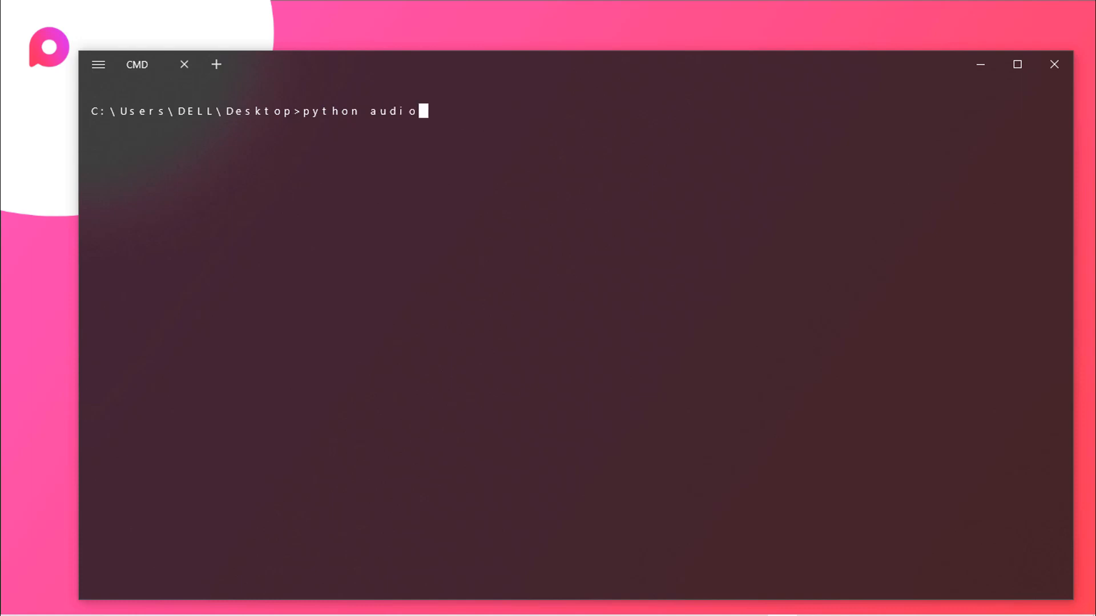
pyautogui.write('book.py')
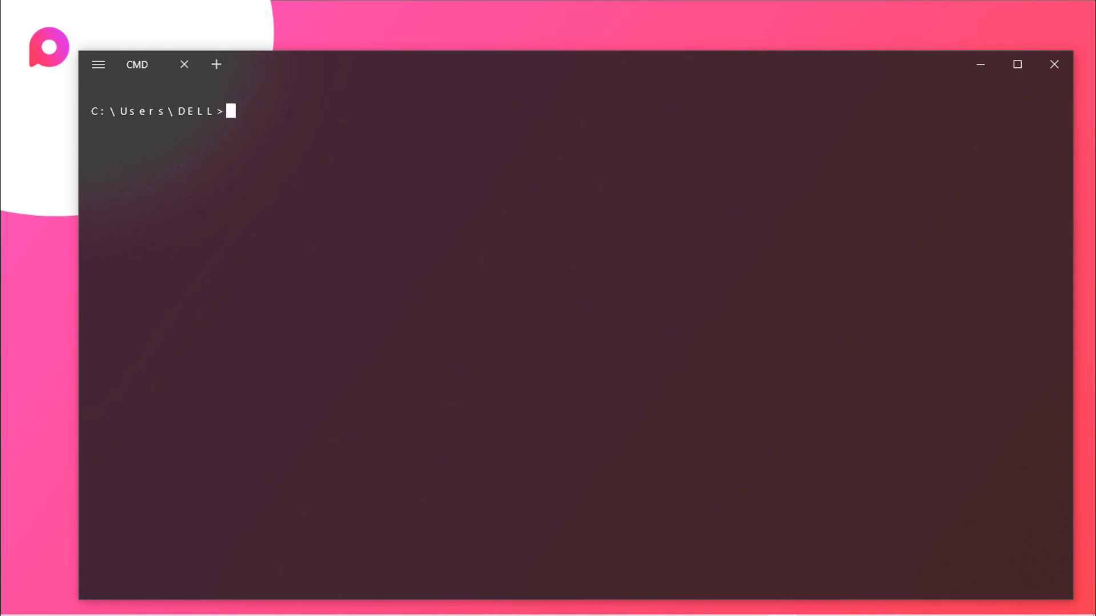
# Install the pyPDF2 and pyttsx3 packages with pip install commands
pyautogui.write('pip install')
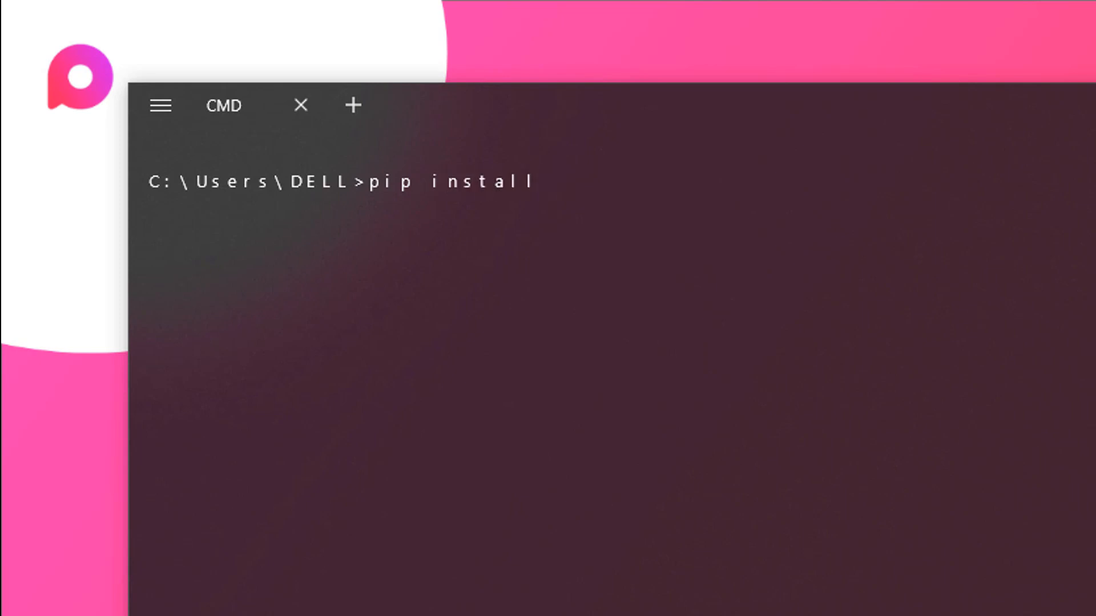
pyautogui.write('pyPDF2')
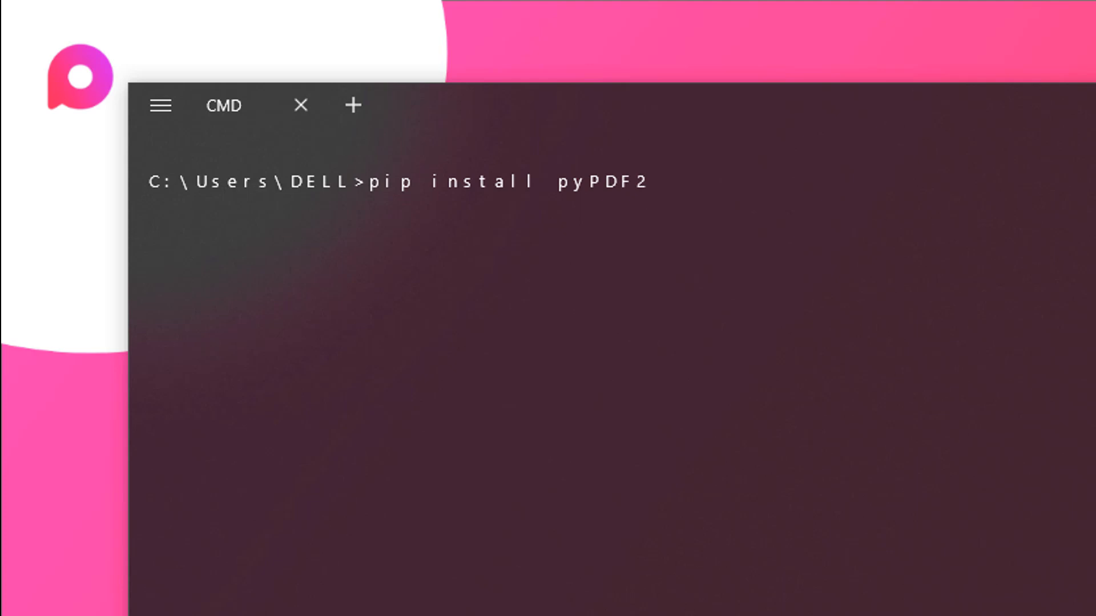
pyautogui.press('BackSpace')
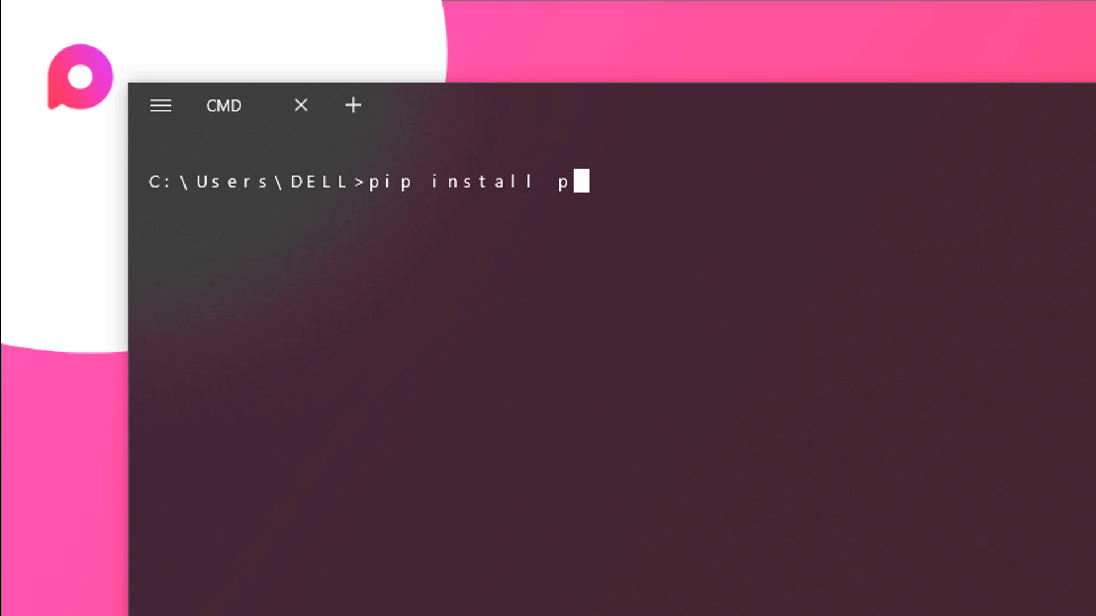
pyautogui.press('Backspace')
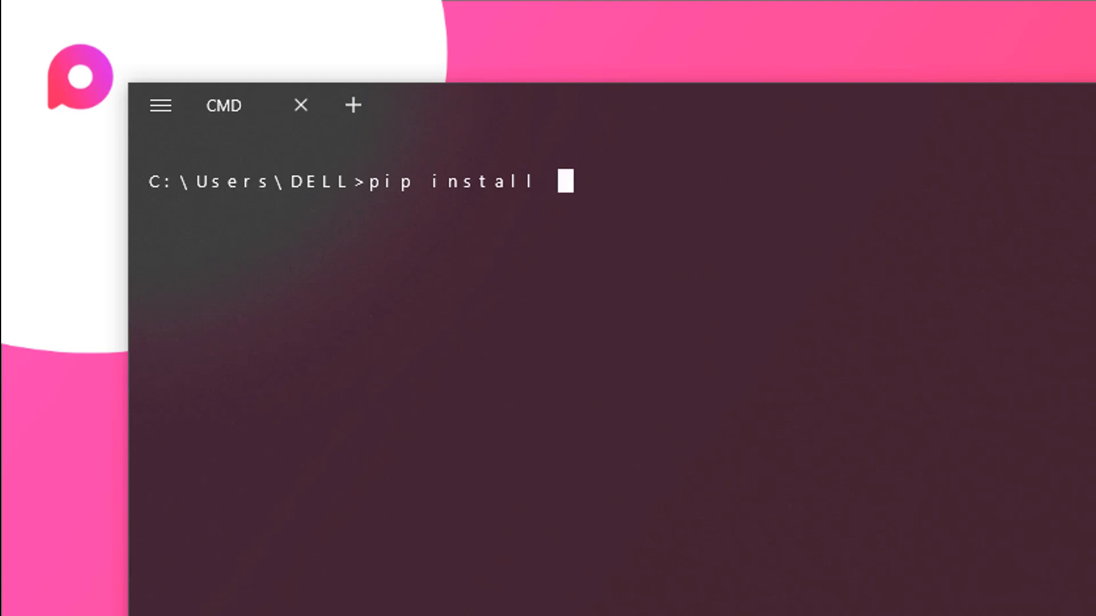
pyautogui.write('pytt')
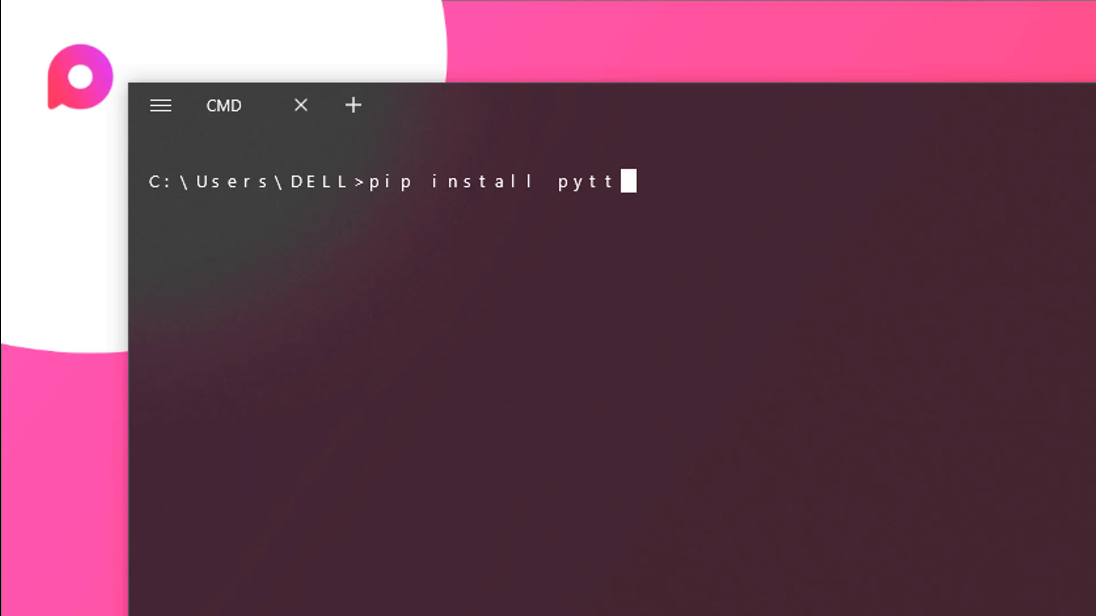
pyautogui.write('sx3')
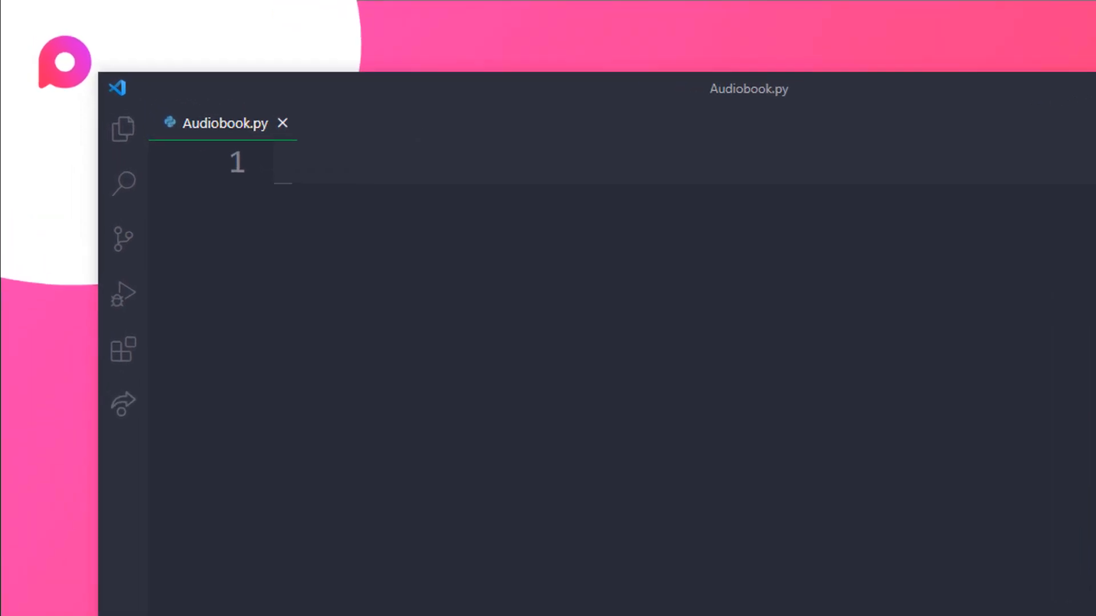
# Add 'import pyttsx3' and 'import PyPDF2' at the top of Audiobook.py
pyautogui.write('import')
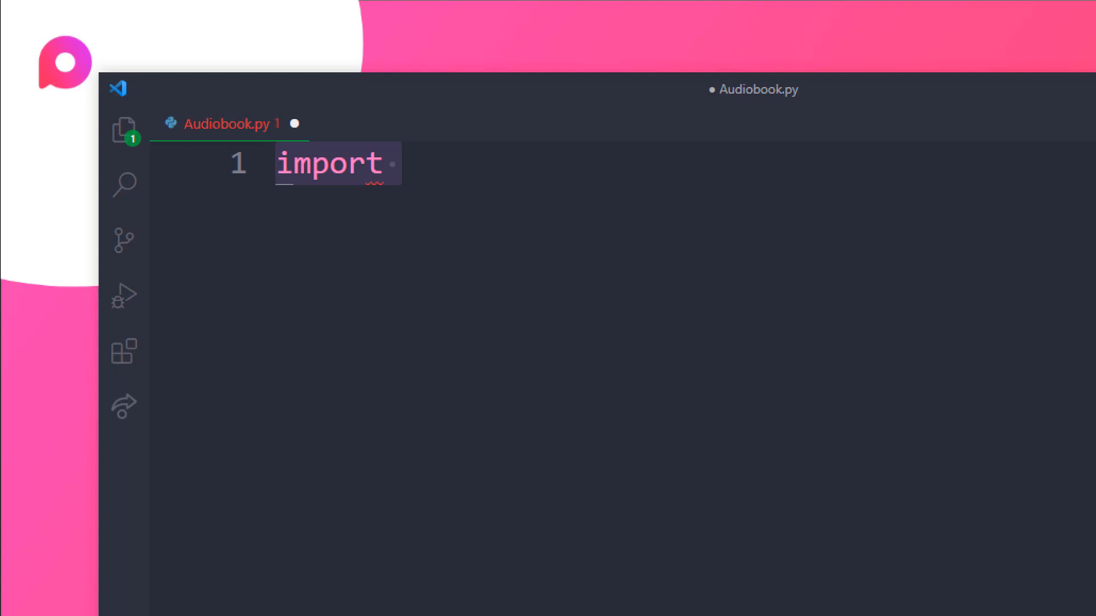
pyautogui.write('pyttsx3')
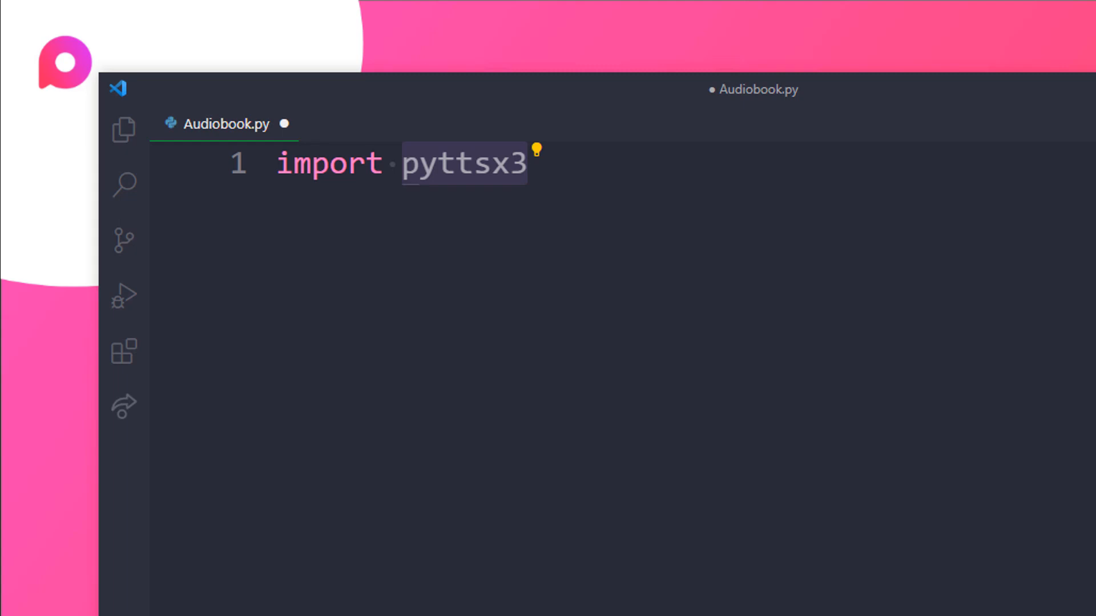
pyautogui.press('Return')
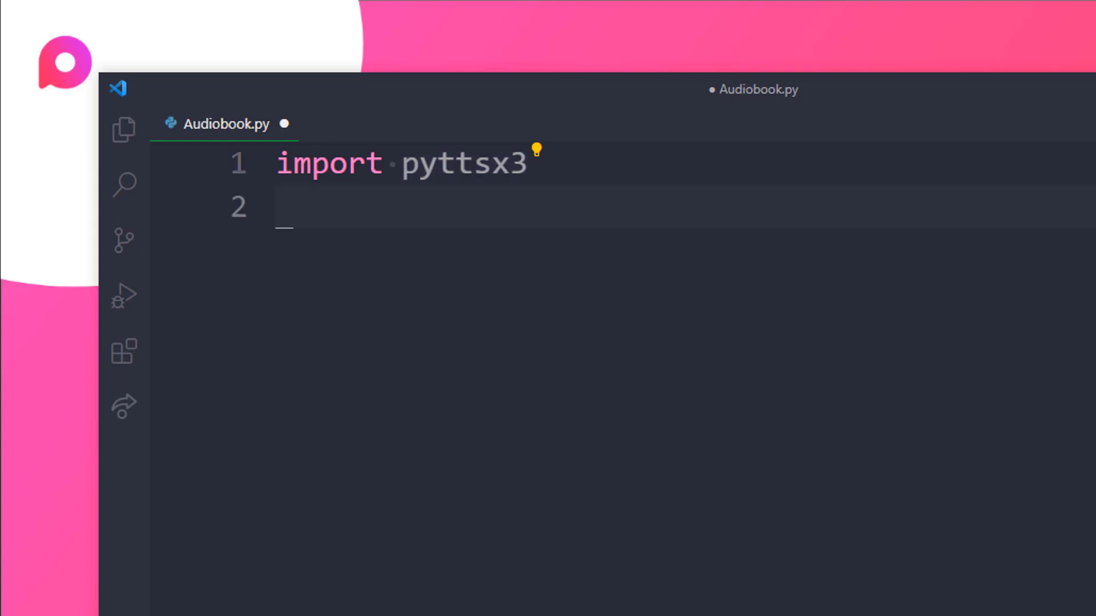
pyautogui.write('import')
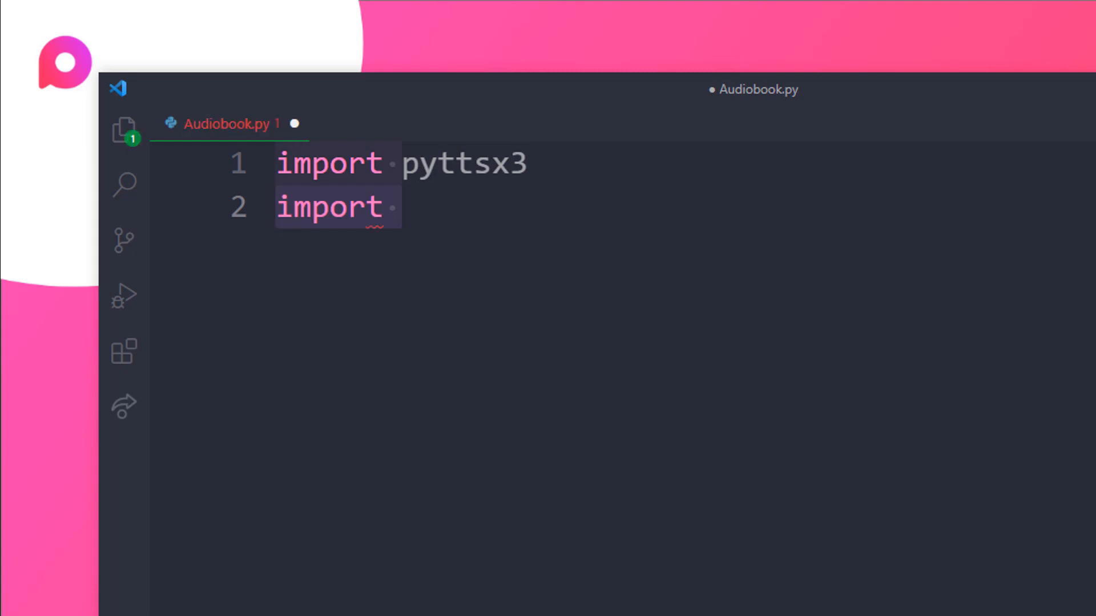
pyautogui.write('PyPDF2')
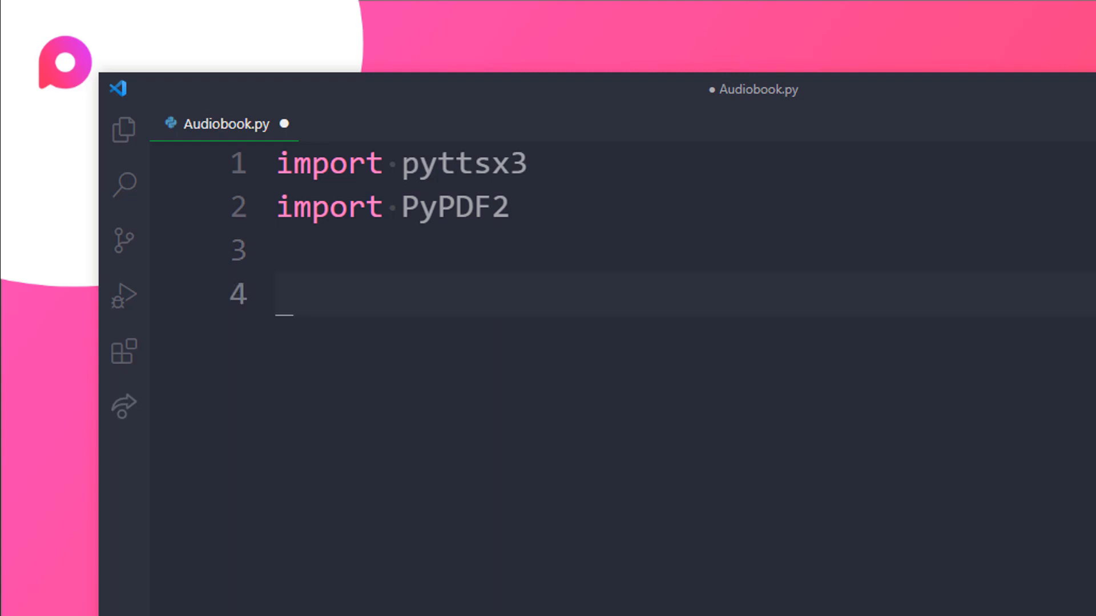
# Add book = open('demo.pdf','rb') and begin the pdf_reader assignment
pyautogui.write('book = open()')
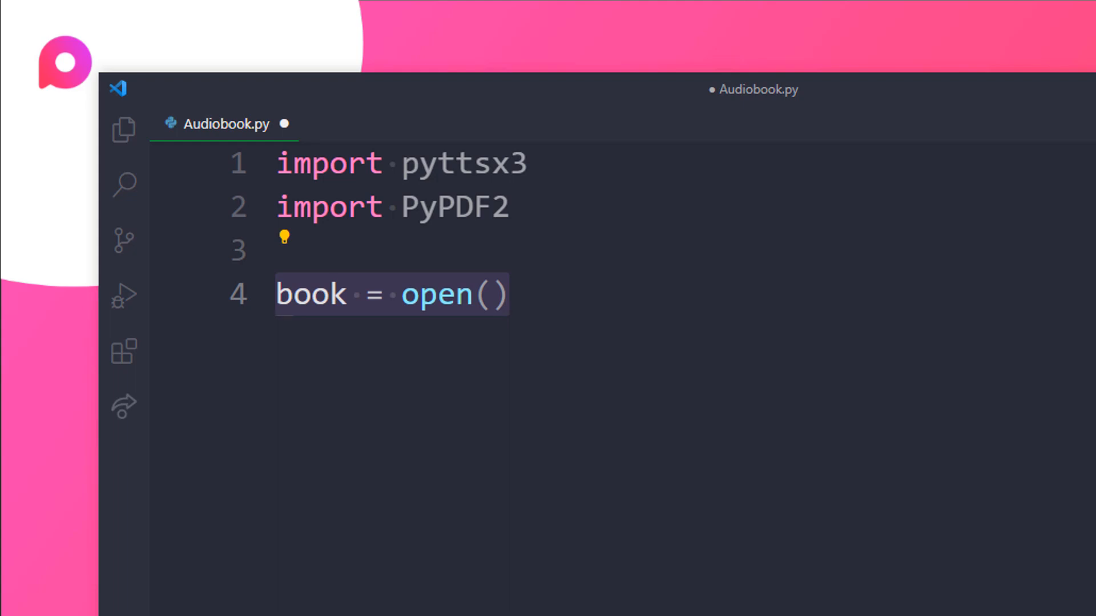
pyautogui.write("'demo.pdf','rb'")
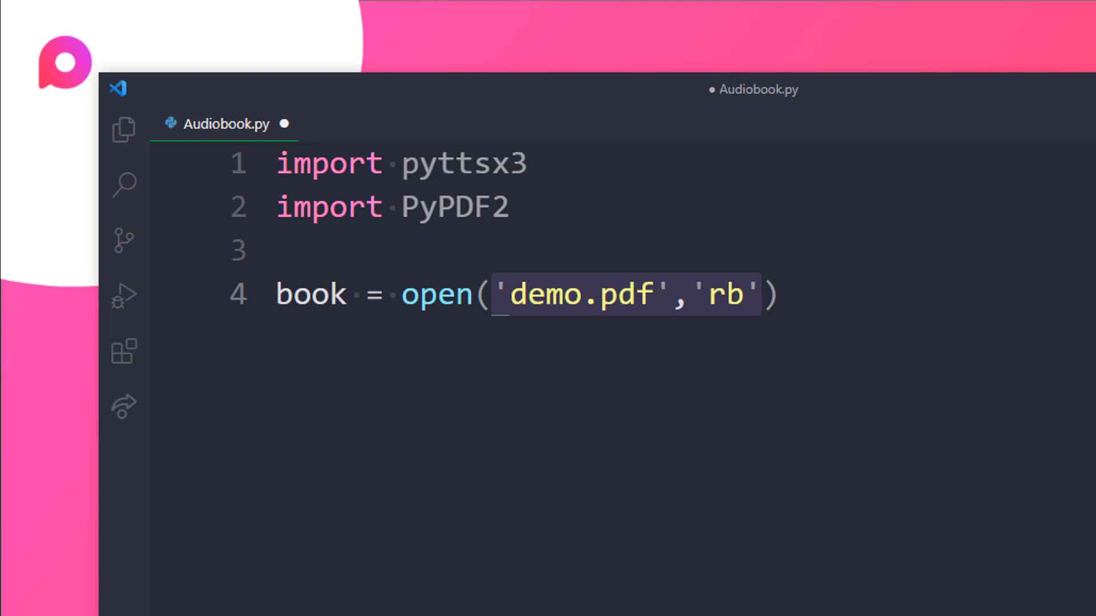
pyautogui.write('pdf_reader =')
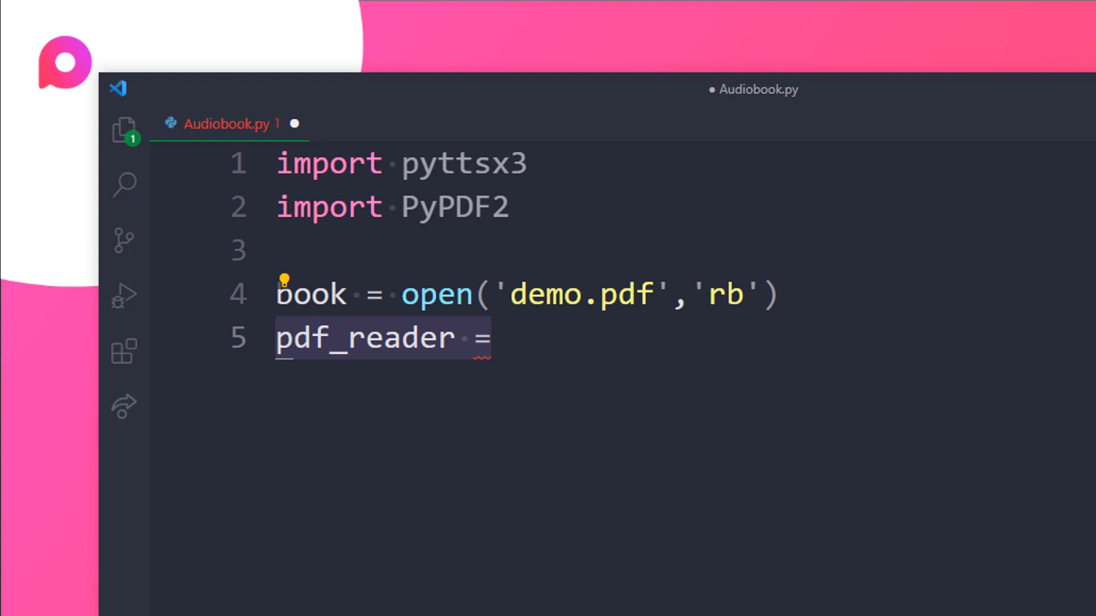
# Complete pdf_reader = PyPDF2.PdfFileReader(book) and begin the num_pages line
pyautogui.write('PyPDF2')
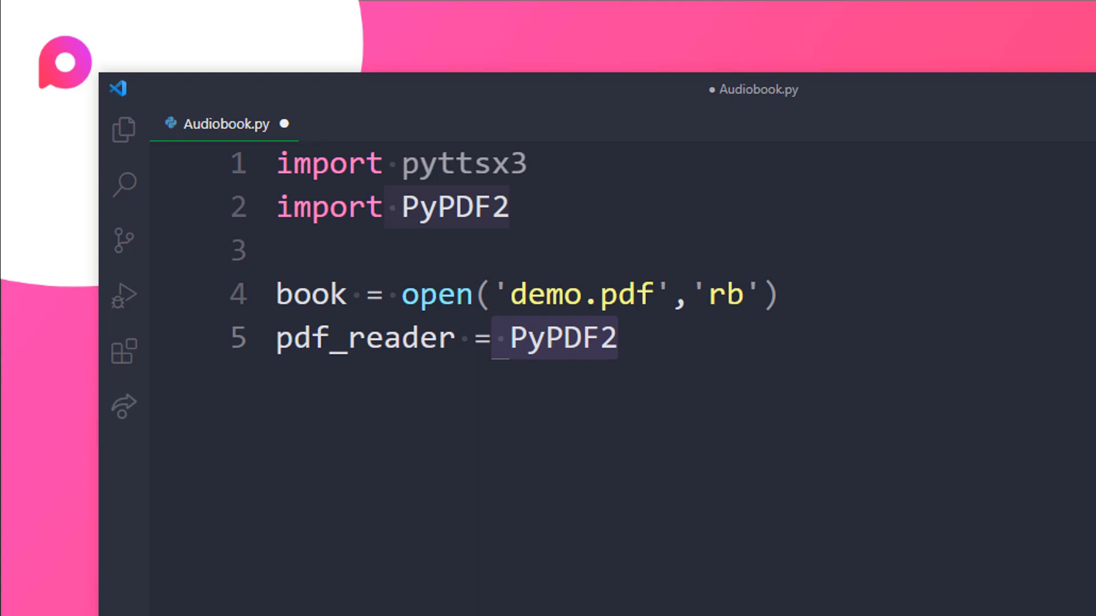
pyautogui.write('.PdfFileReader(book)')
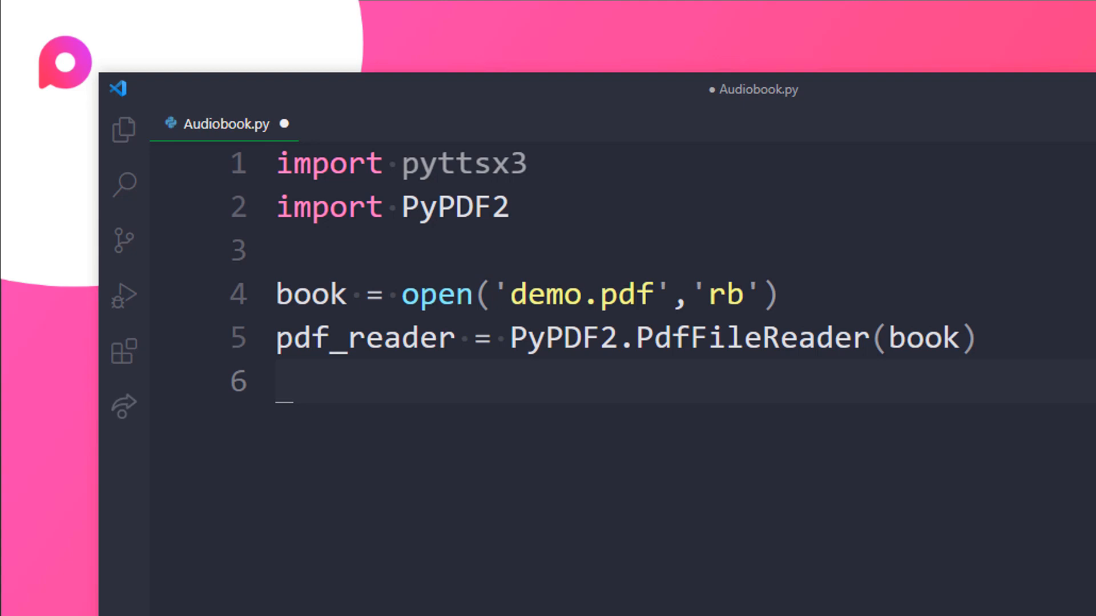
pyautogui.write('num_pages =')
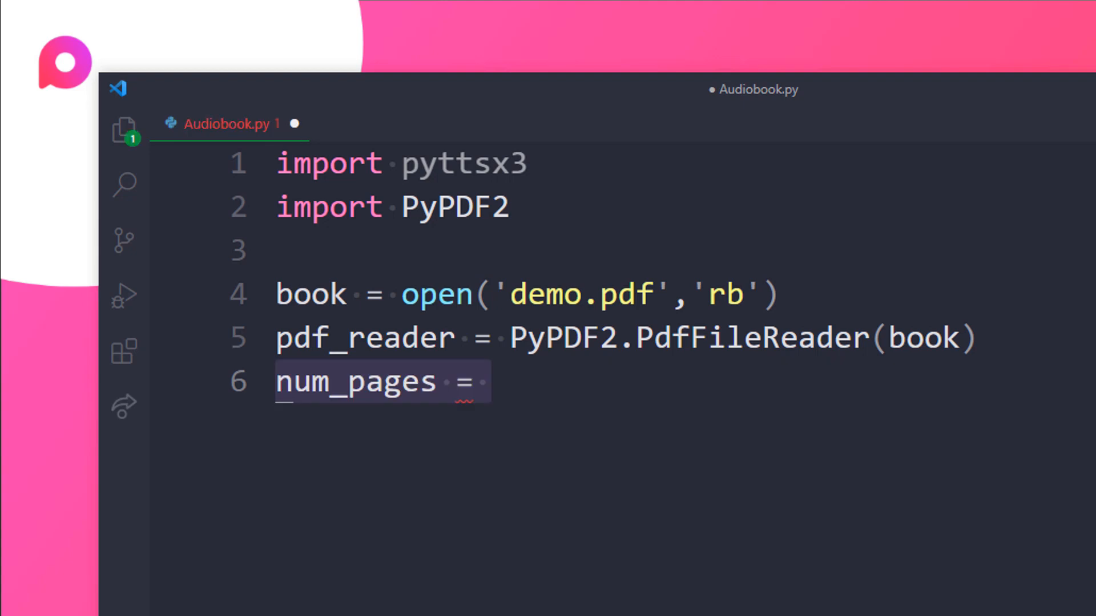
# Set num_pages = pdf_reader.numPages and begin a play assignment below
pyautogui.write('pdf_reader.numPages')
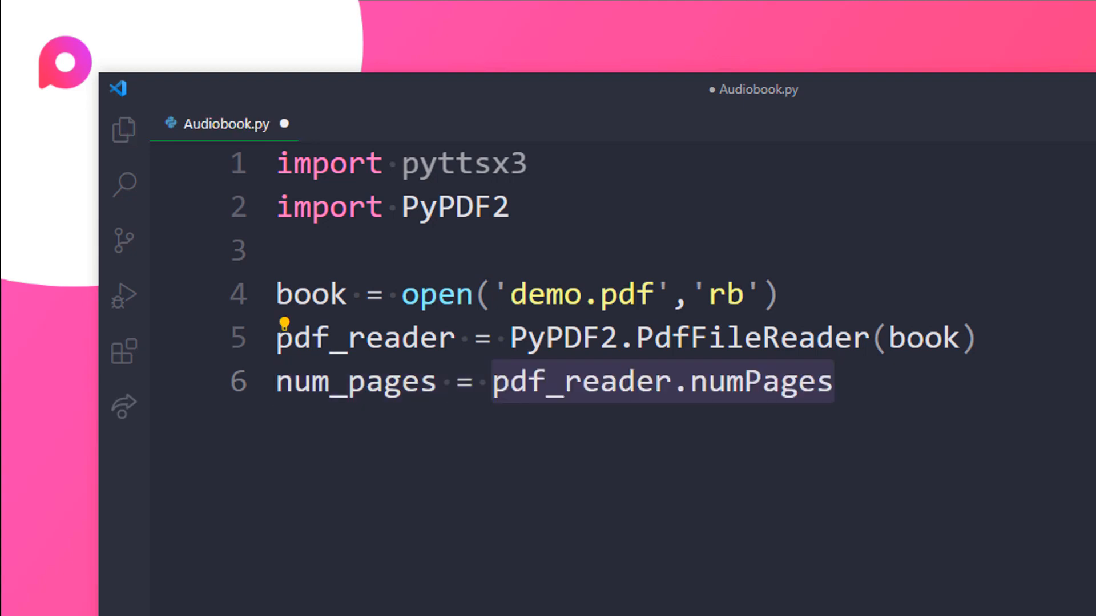
pyautogui.press('enter')
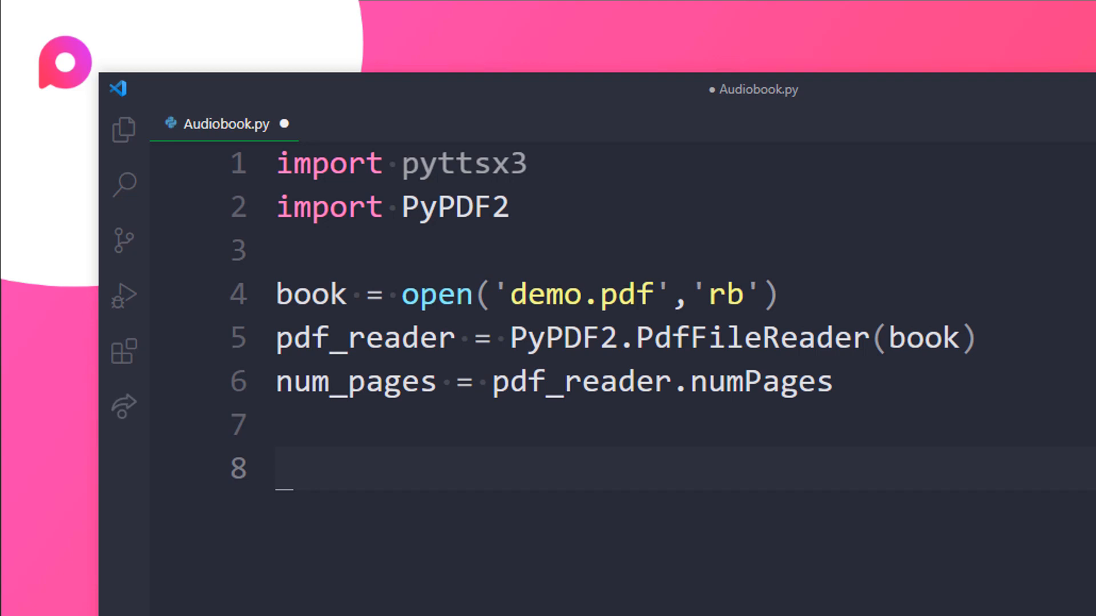
pyautogui.write('play =')
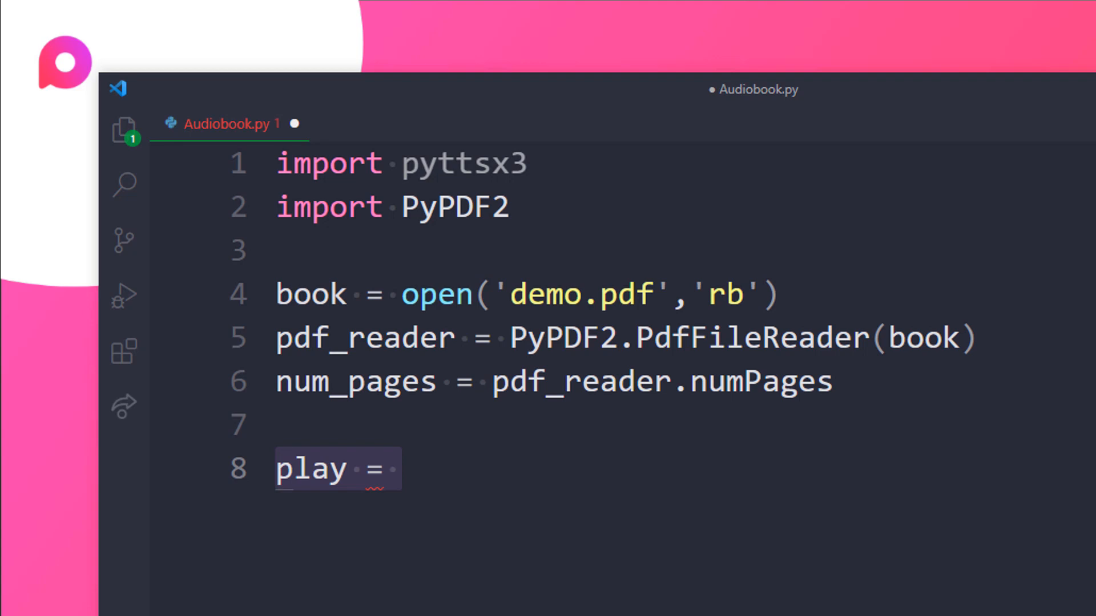
# Write play = pyttsx3.init() and print('Playing Audio Book'), then begin a for loop
pyautogui.write('pyttsx3.init()')
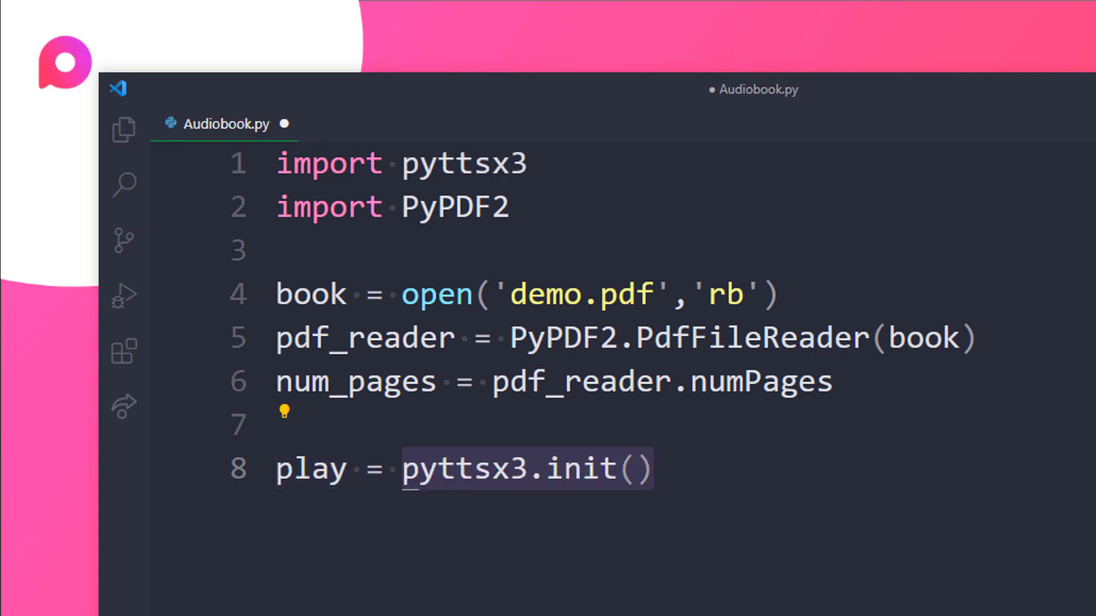
pyautogui.write('print()')
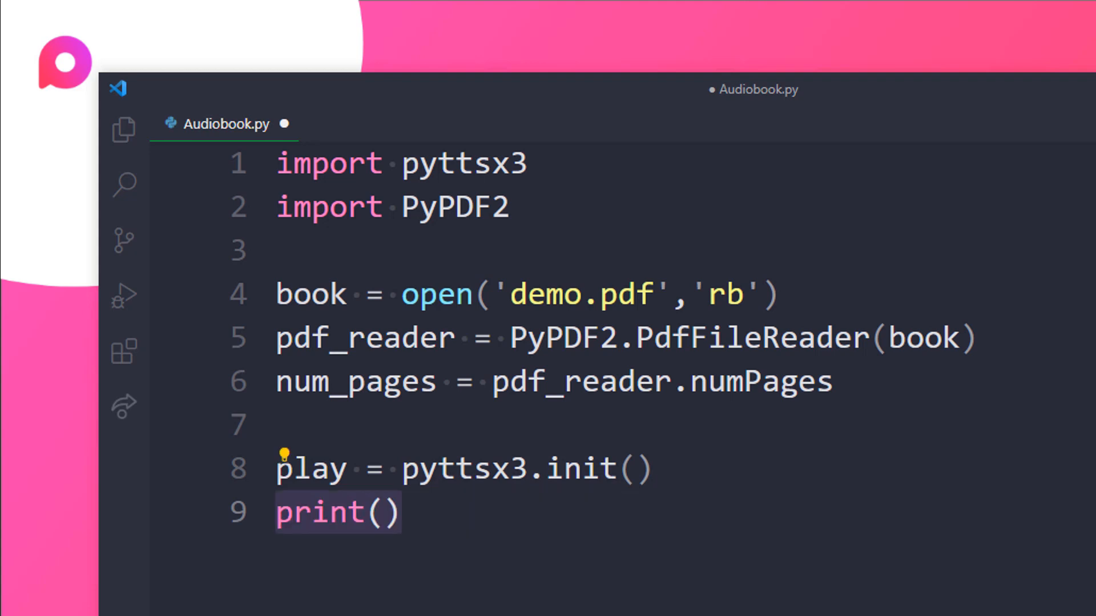
pyautogui.write("'Playing Audio Book'")
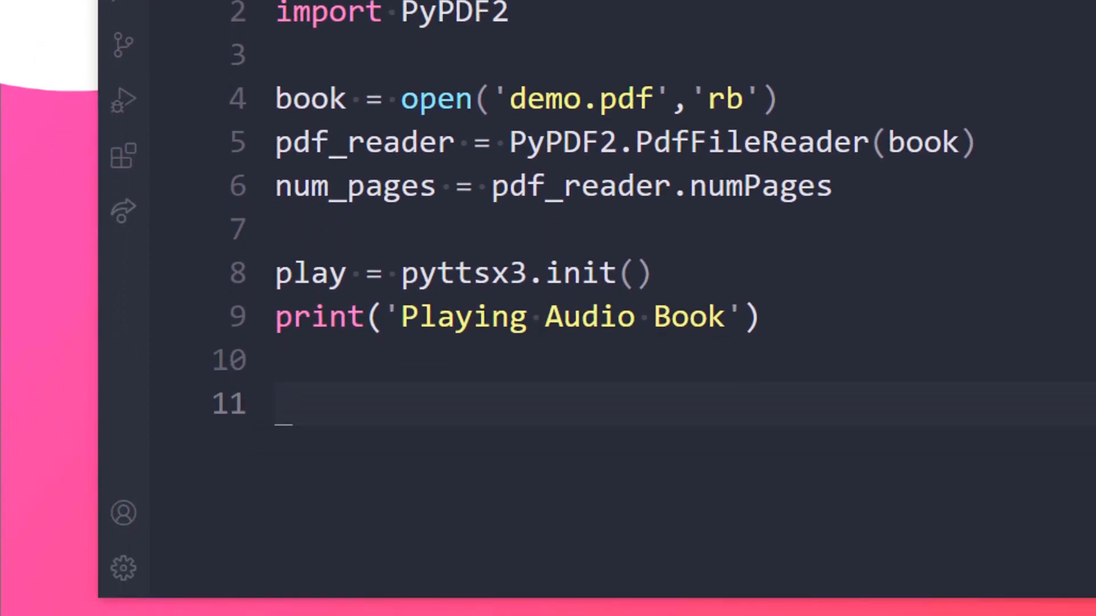
pyautogui.write('for num in range():')
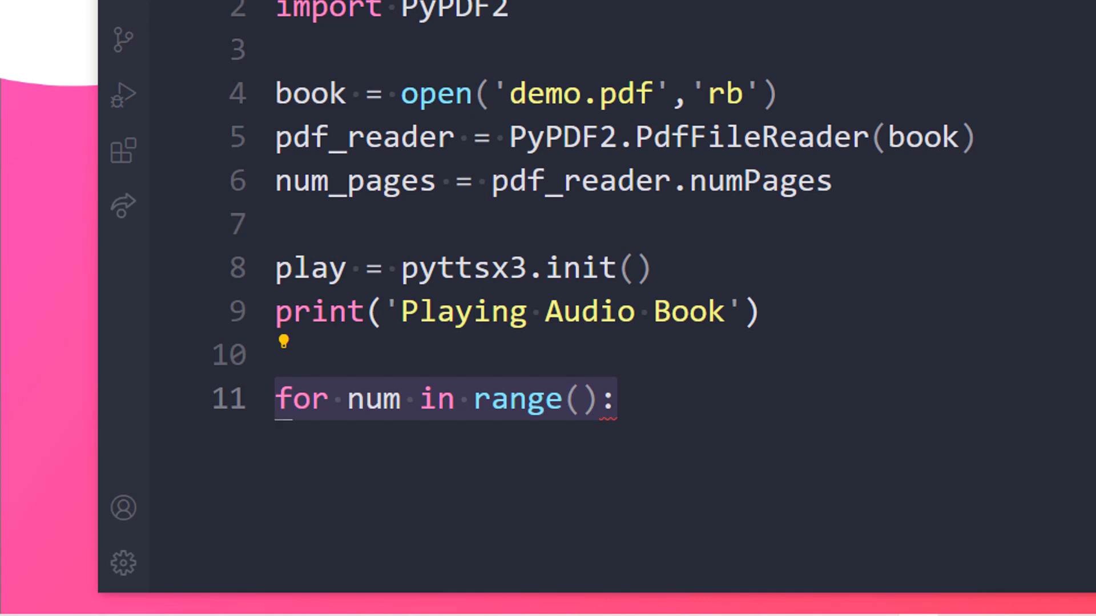
# Loop over range(0, num_pages) with page = pdf_reader.getPage(num) inside
pyautogui.write('0, num_pages')
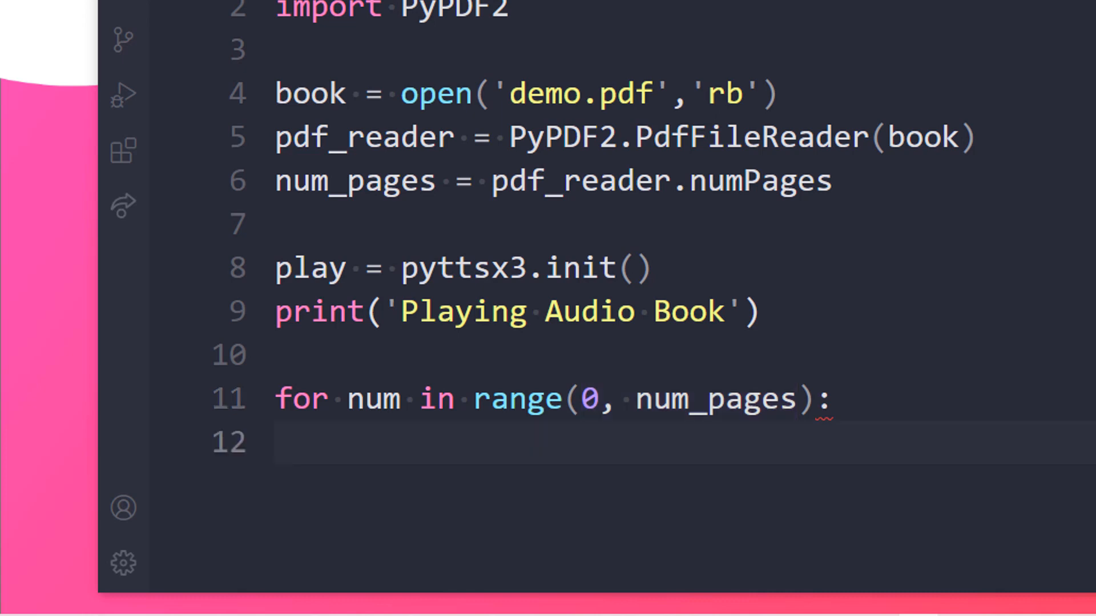
pyautogui.write('page =')
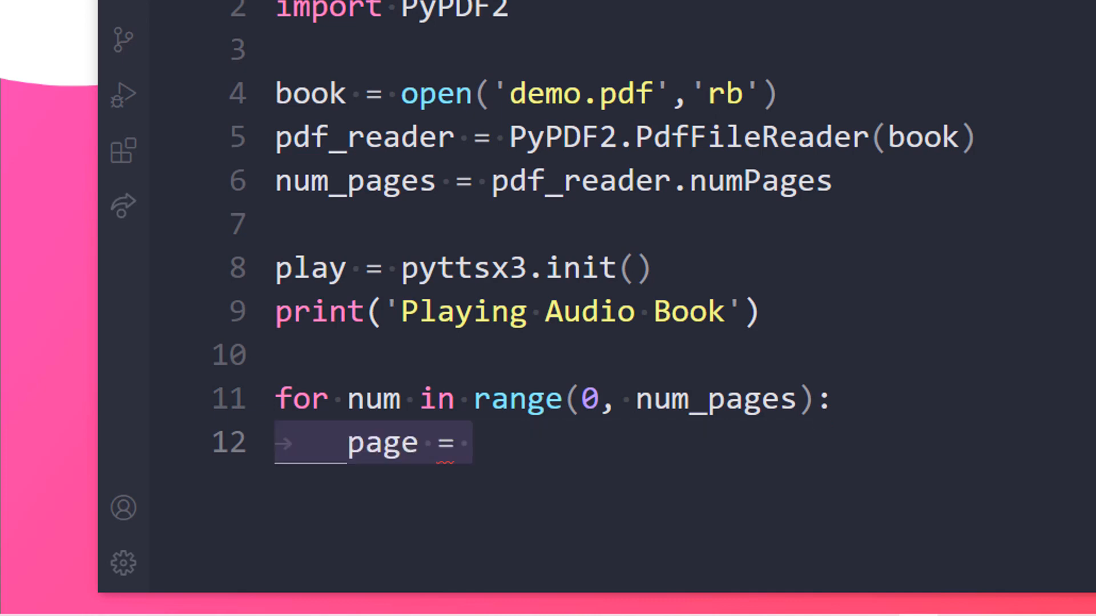
pyautogui.write('pdf_reader.getPage()')
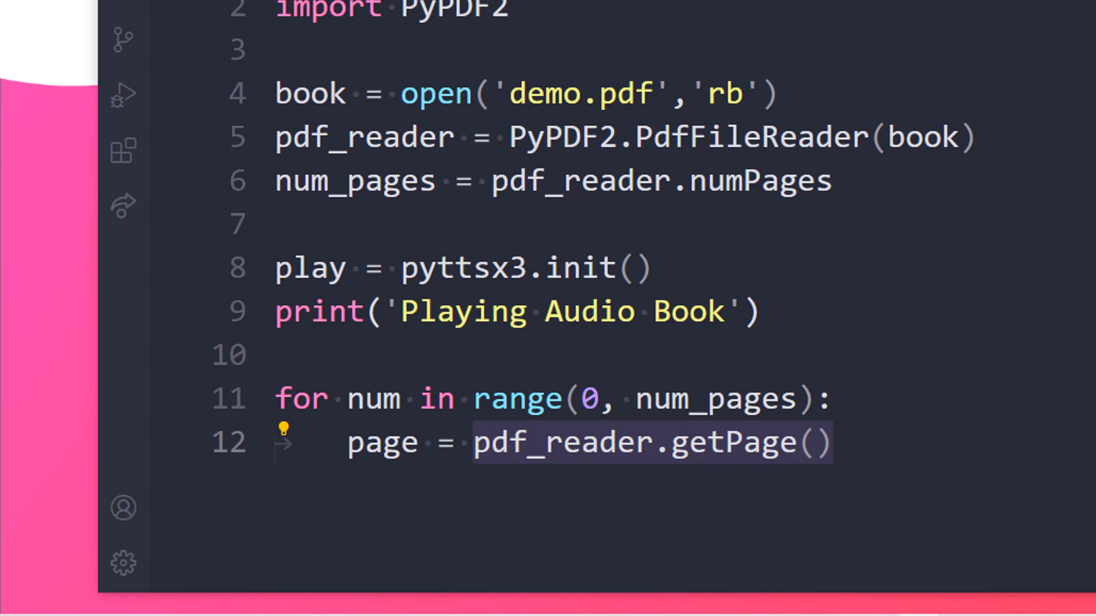
pyautogui.write('num')
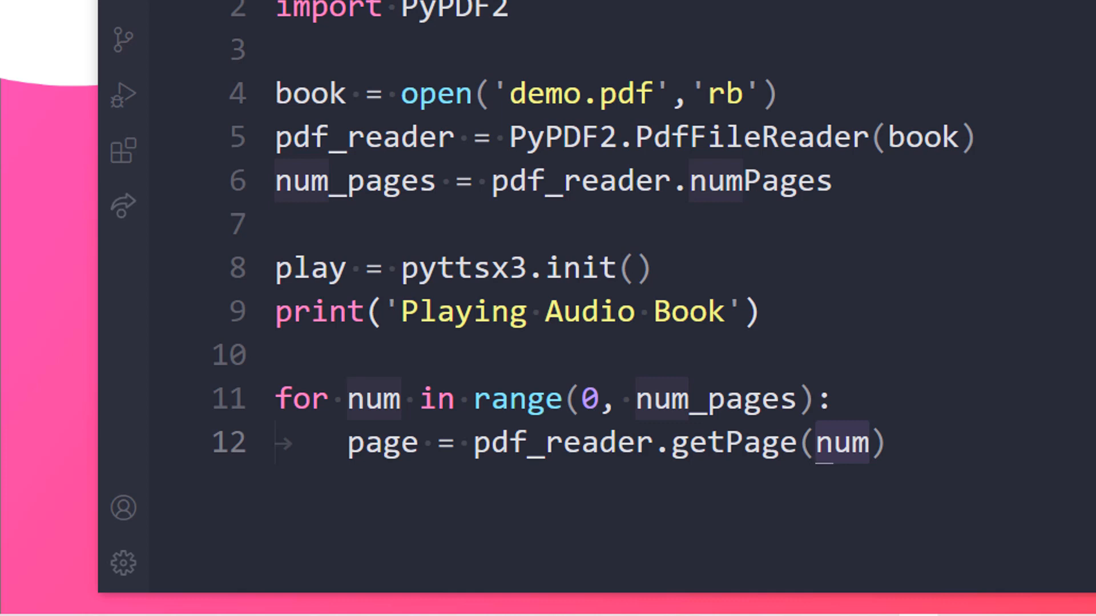
pyautogui.press('Return')
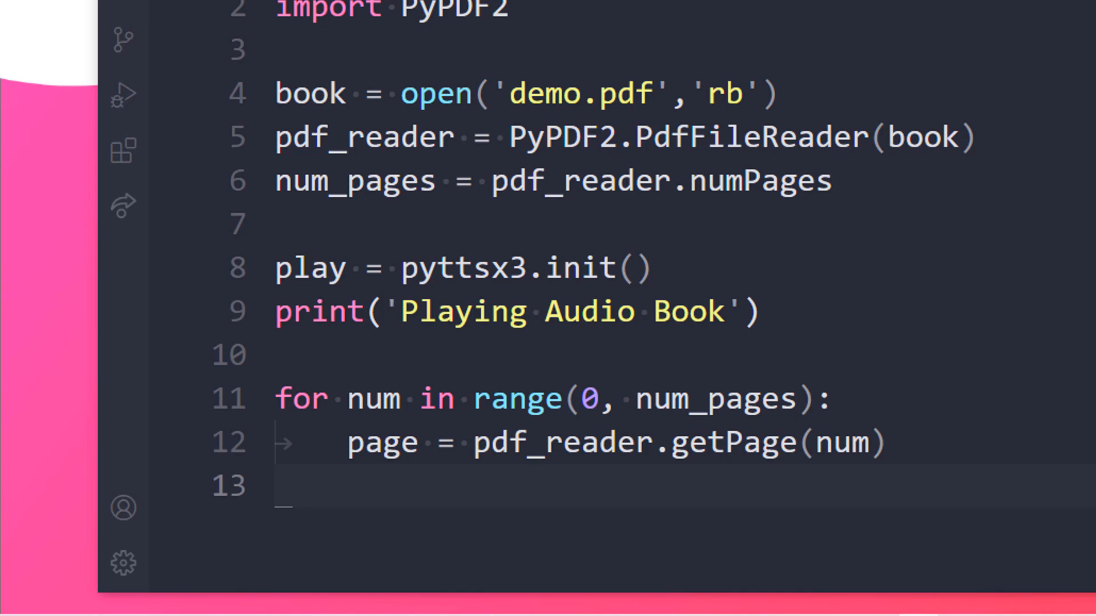
# Add data = page.extractText() inside the loop and continue below it
pyautogui.write('data =')
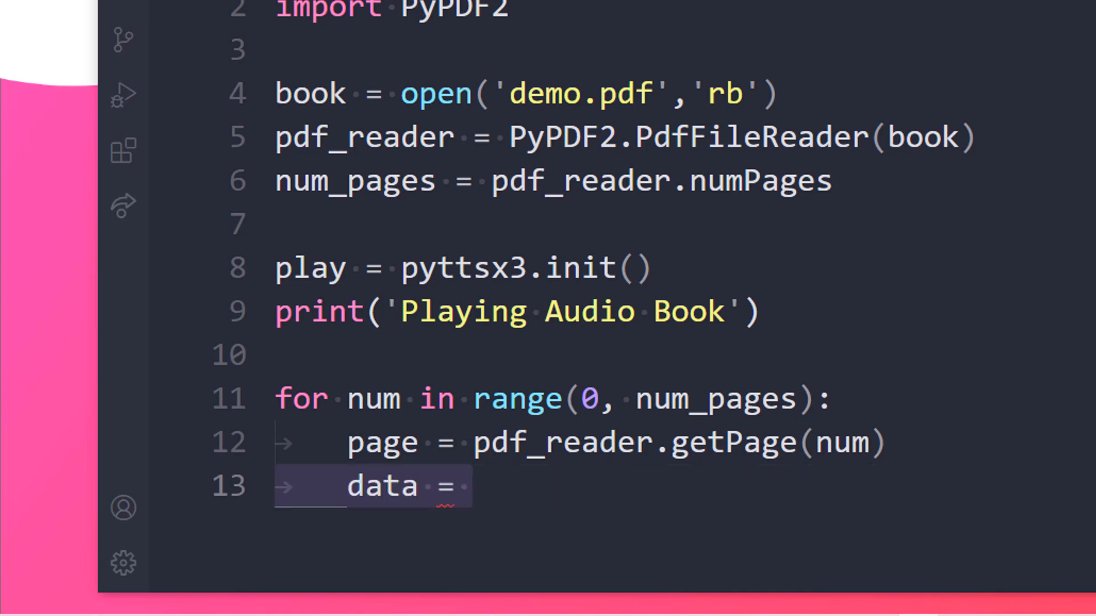
pyautogui.write('page')
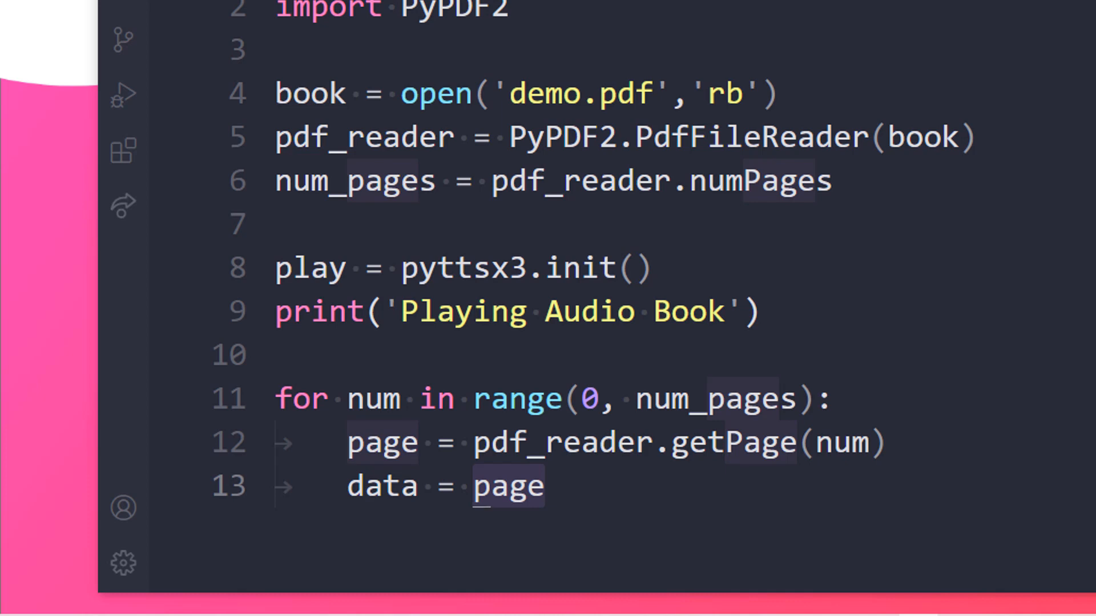
pyautogui.write('.extractText()')
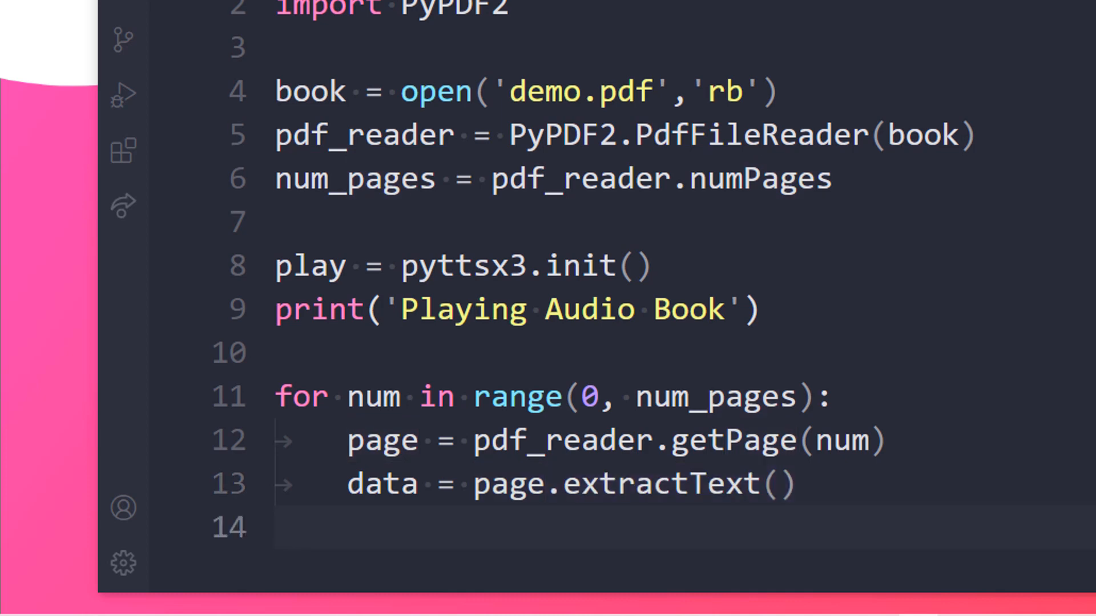
pyautogui.click(280, 552)
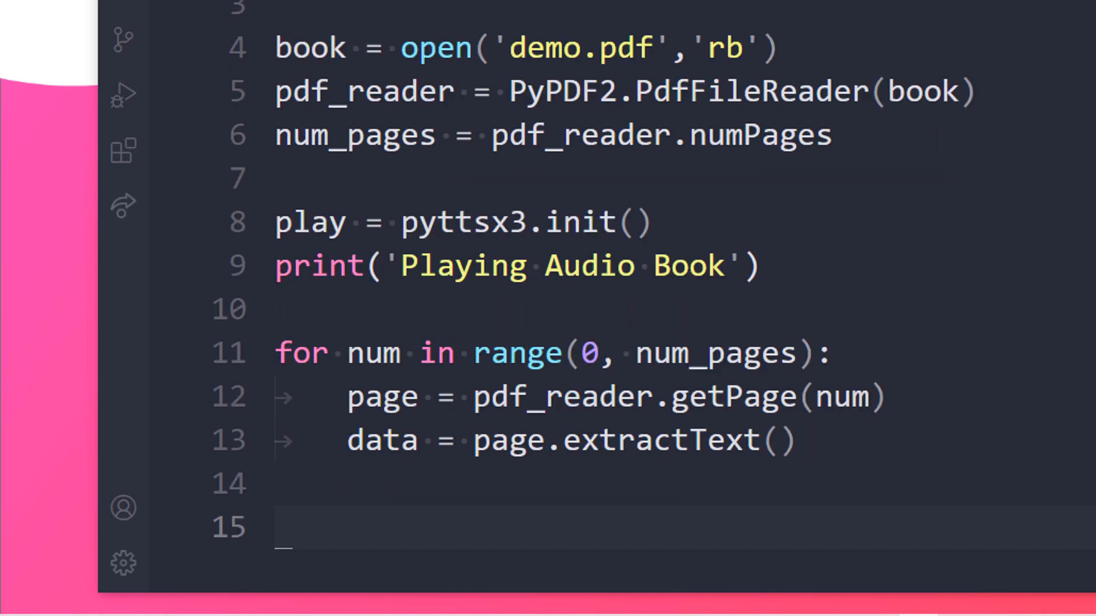
# Add play.say(data) and play.runAndWait() inside the loop
pyautogui.write('play.say()')
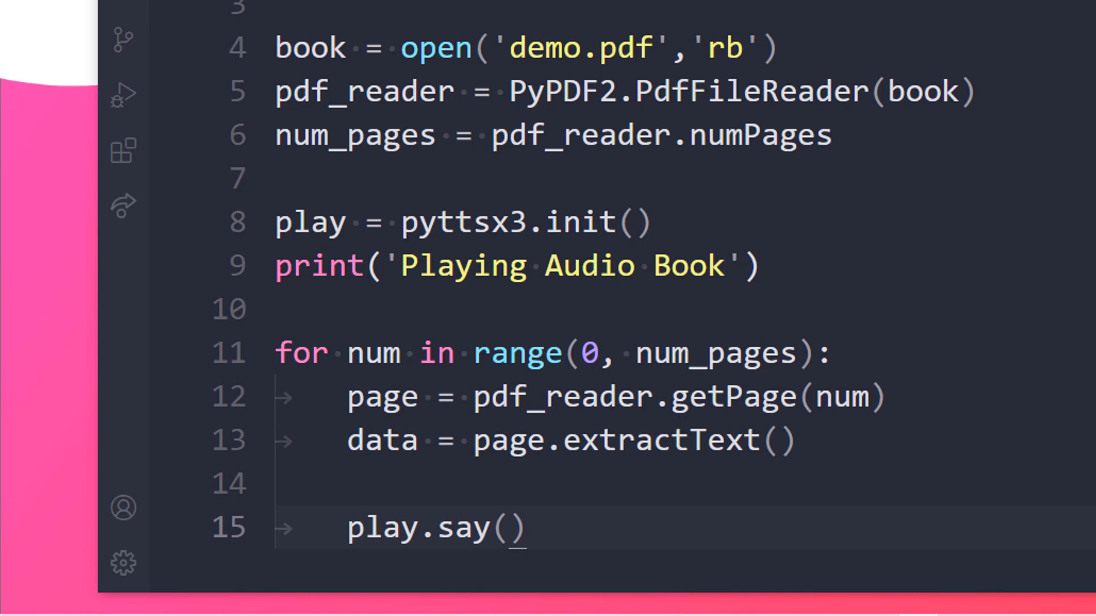
pyautogui.write('data')
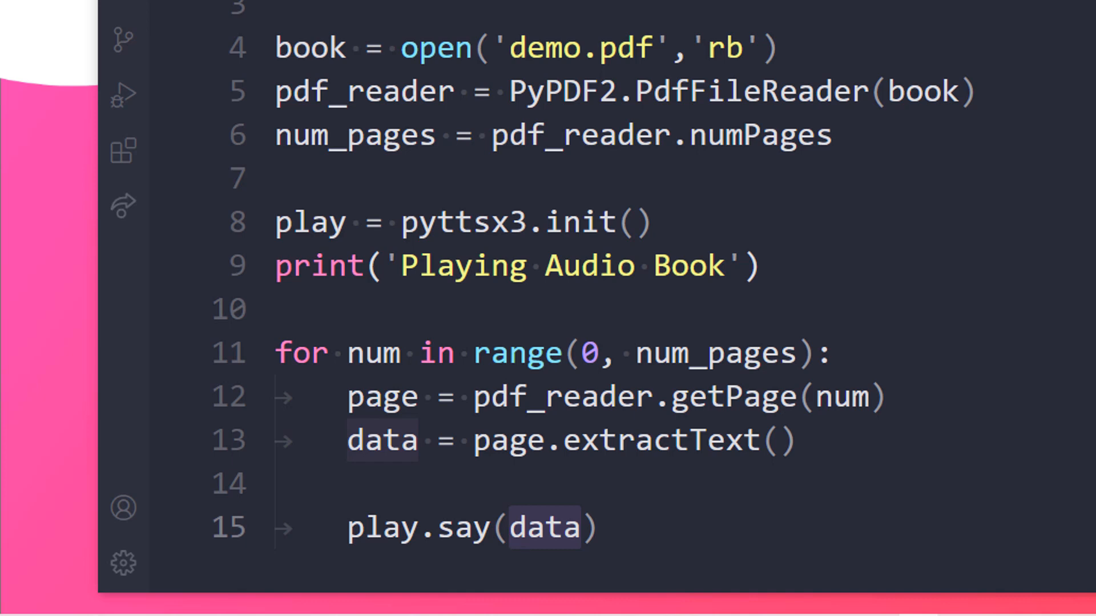
pyautogui.scroll(-3)
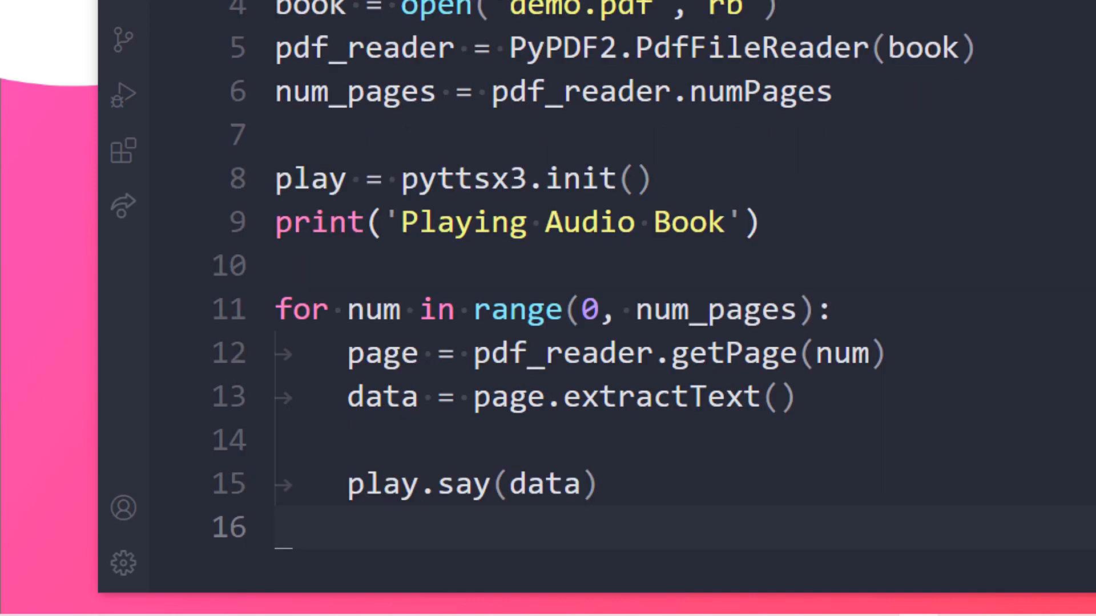
pyautogui.write('play.runAndWait()')
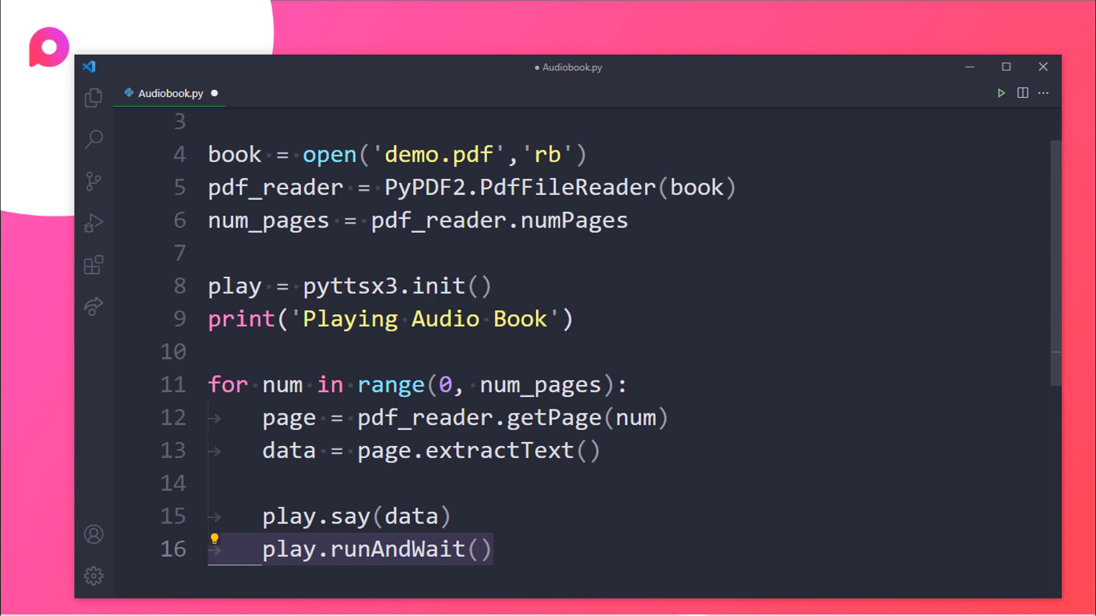
pyautogui.scroll(3)
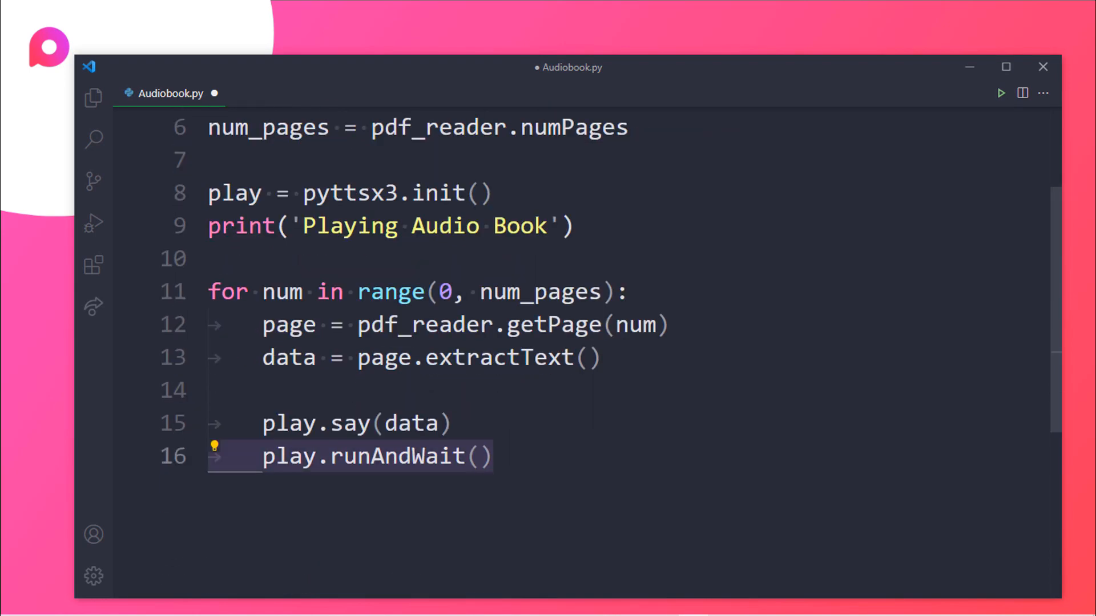
pyautogui.scroll(3)
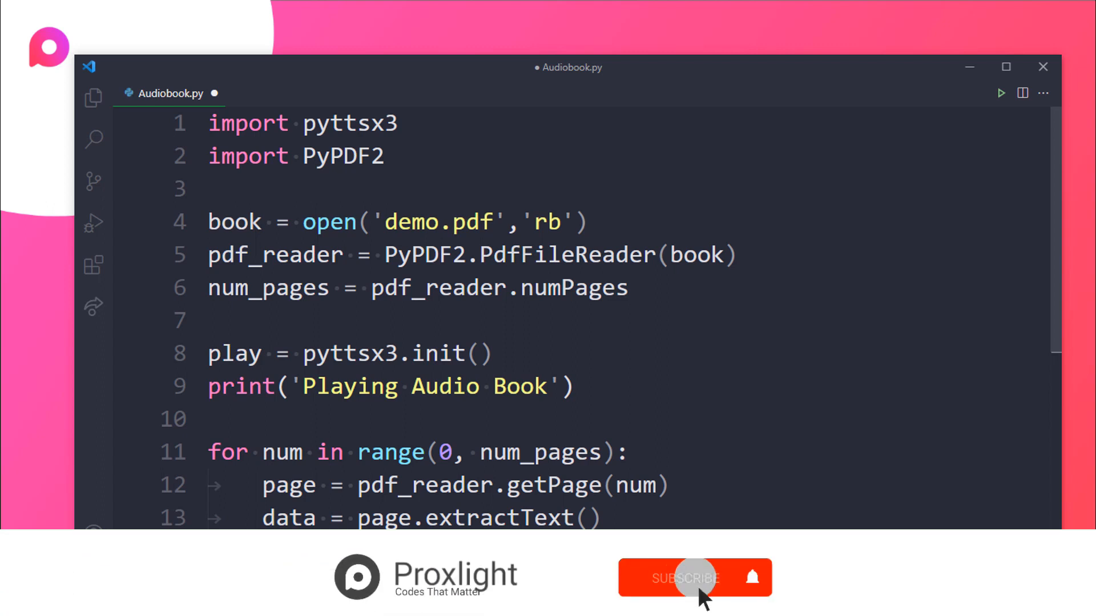
pyautogui.click(694, 579)
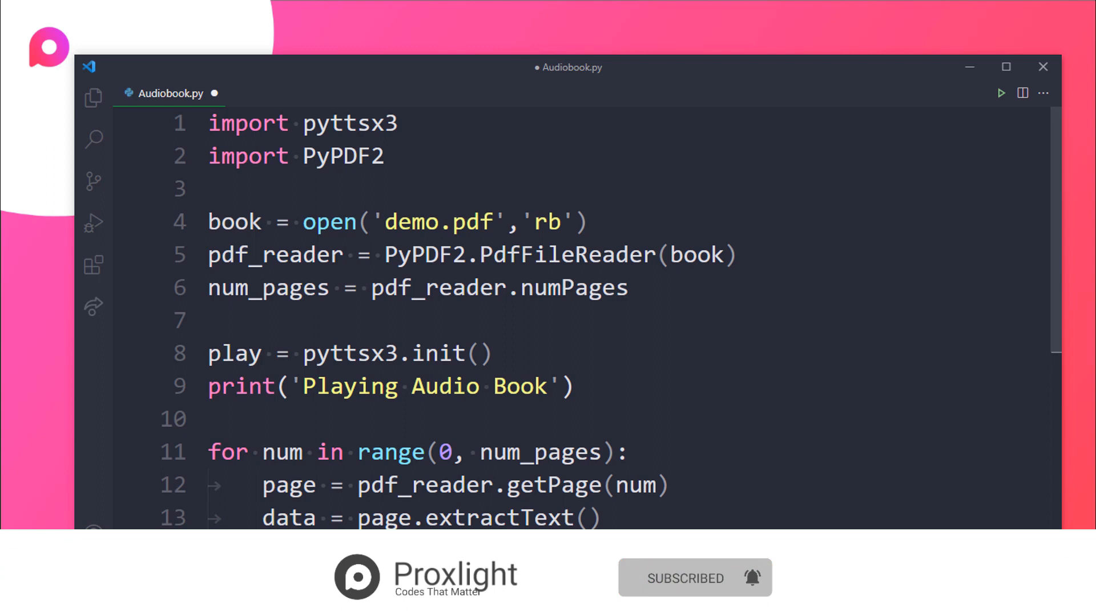